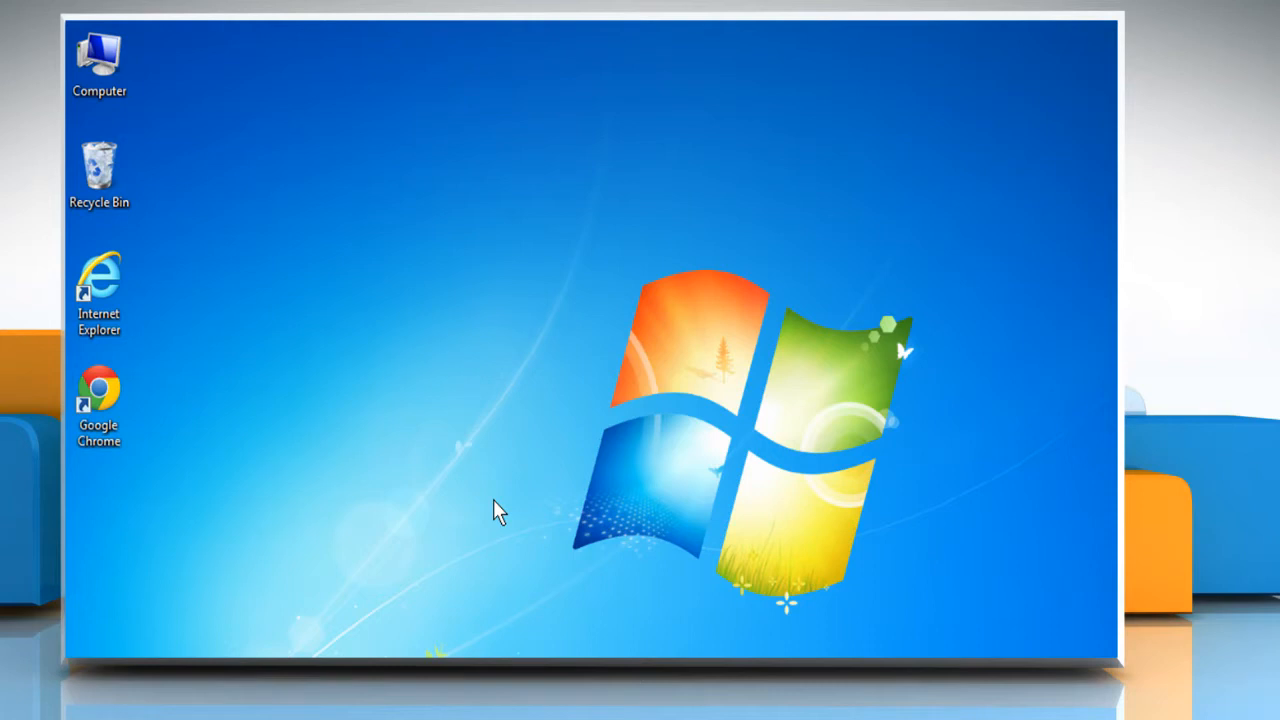
mouse_move(484, 508)
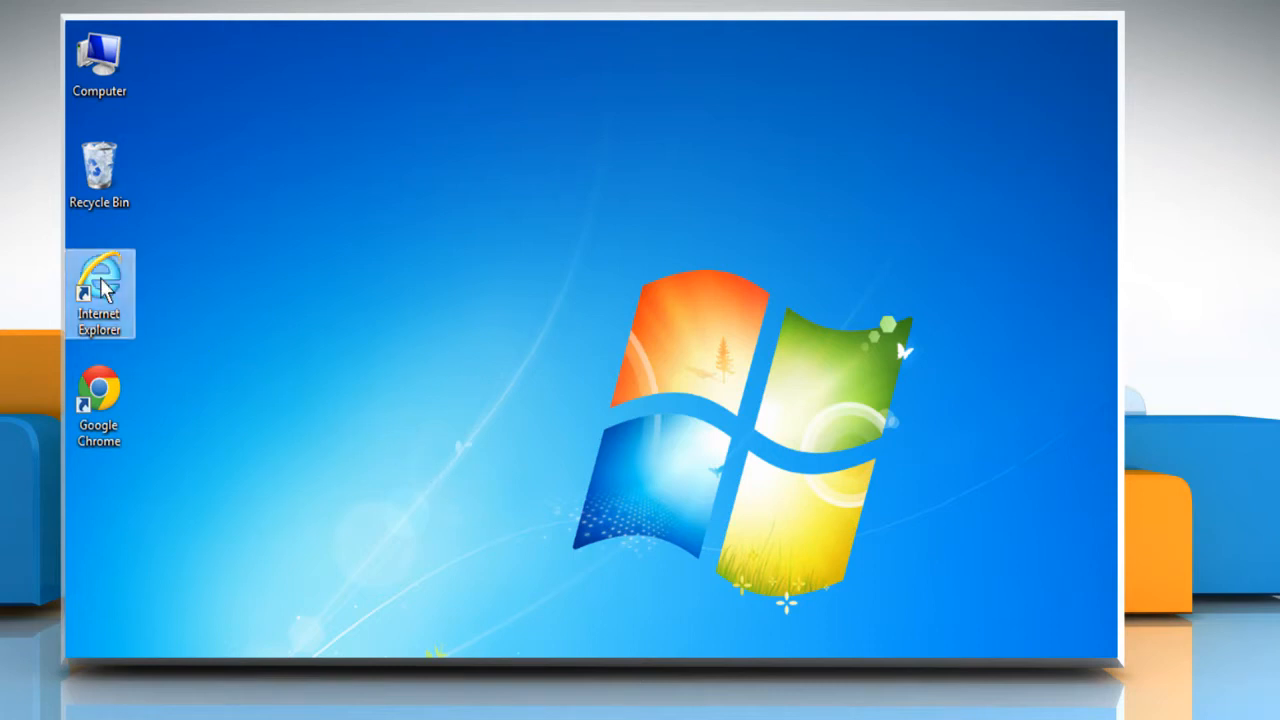
- Launch Internet Explorer and show the Security zone settings in Internet Options
double_click(100, 290)
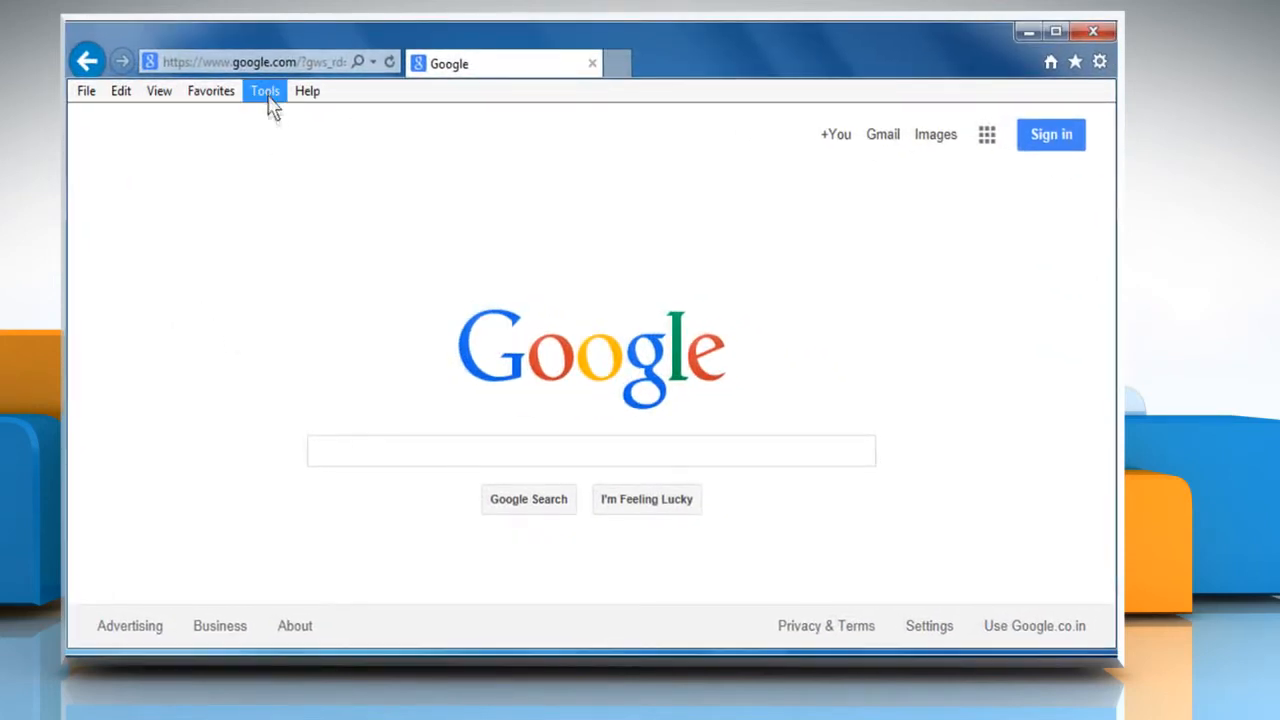
left_click(264, 90)
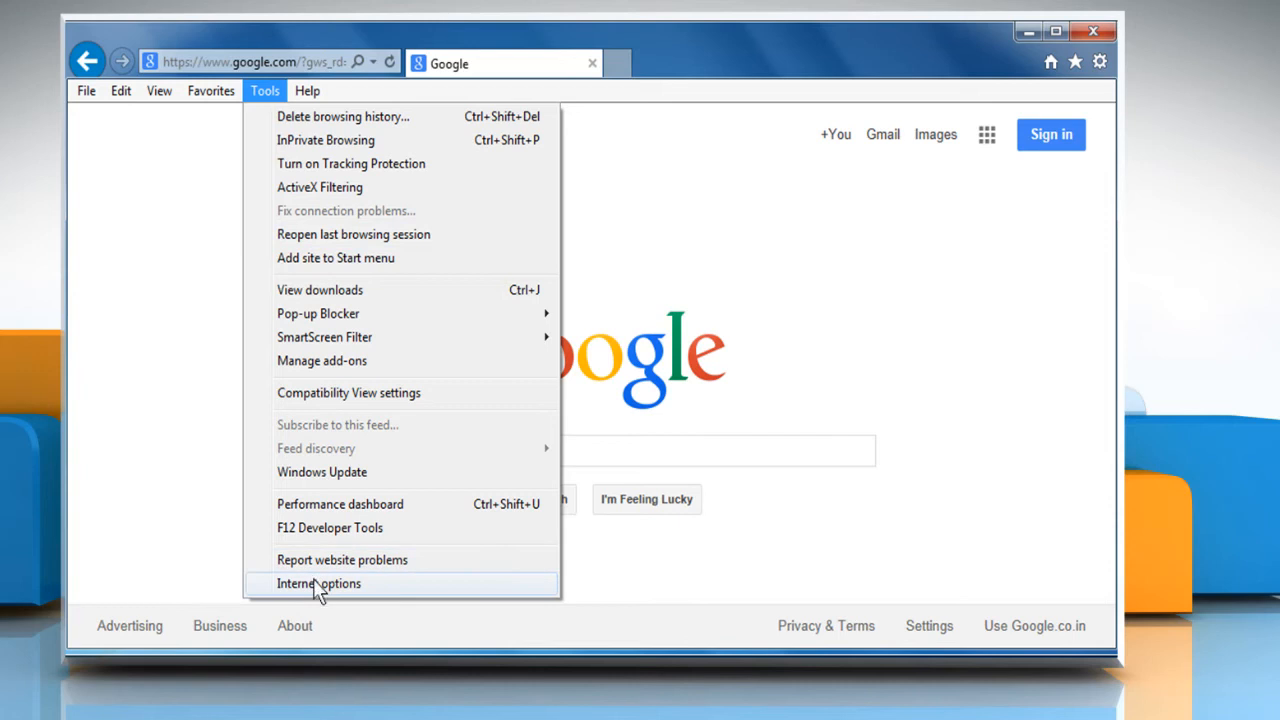
left_click(318, 584)
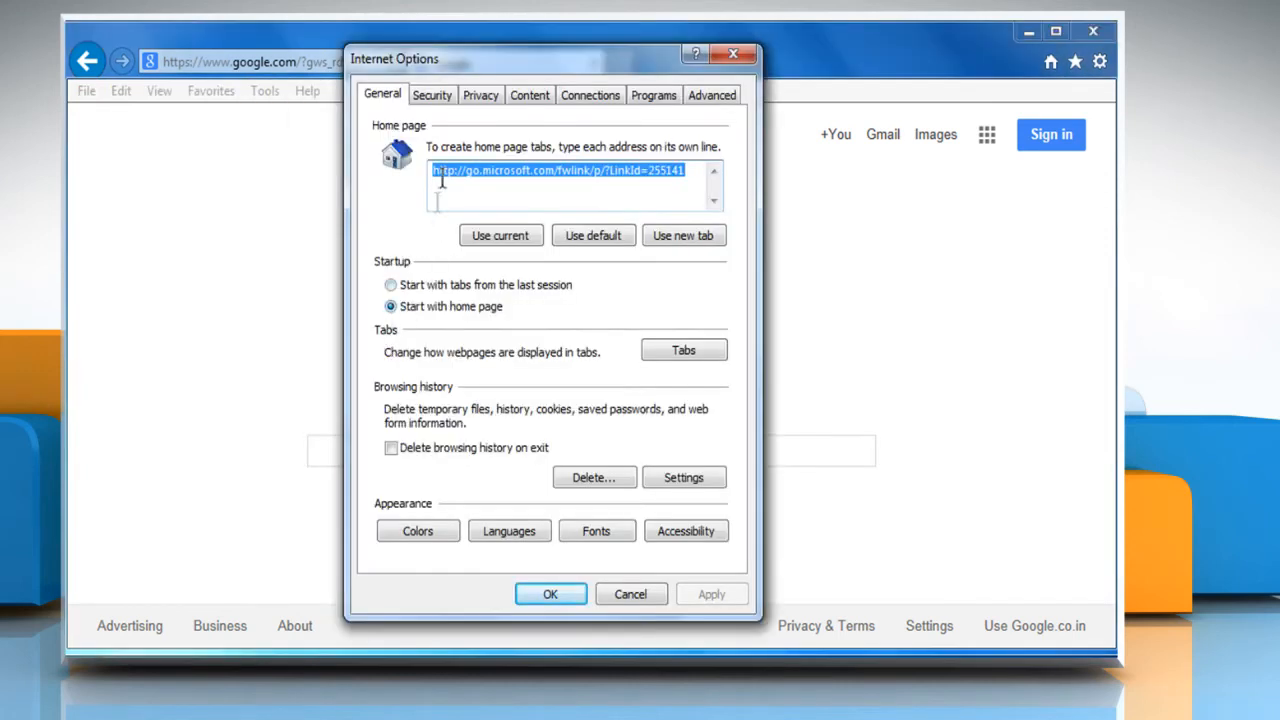
left_click(432, 94)
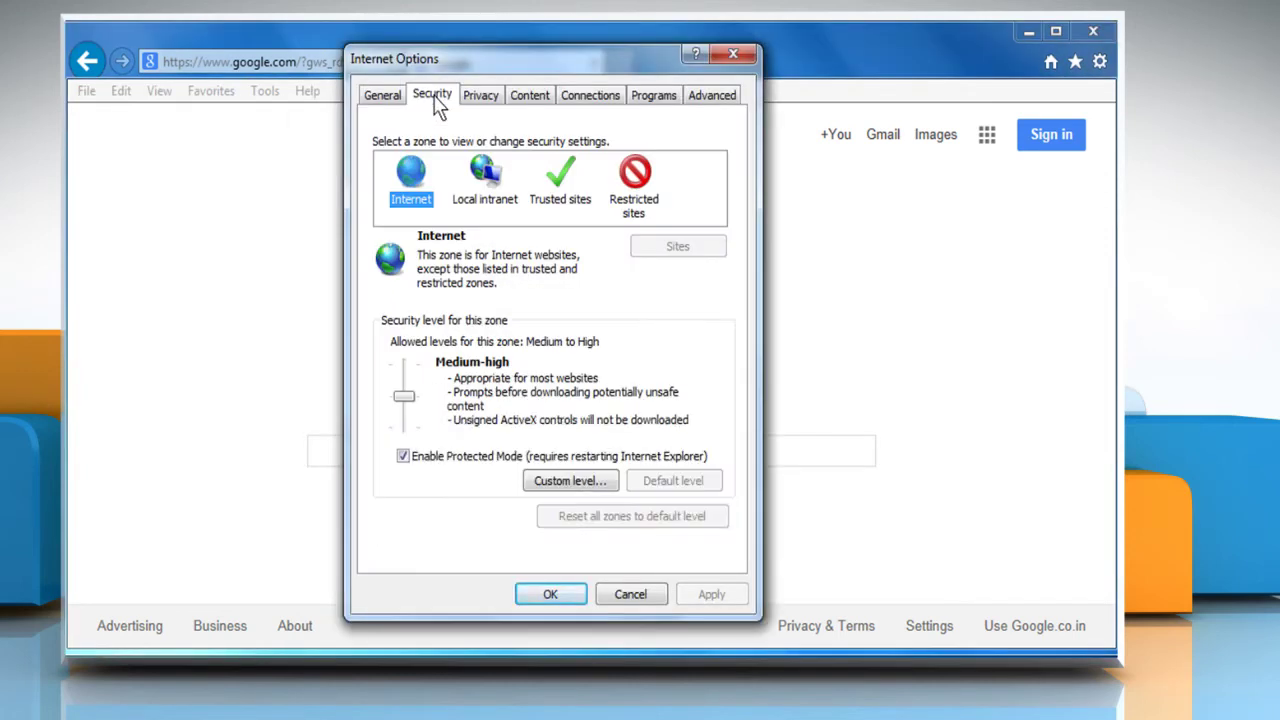
mouse_move(412, 208)
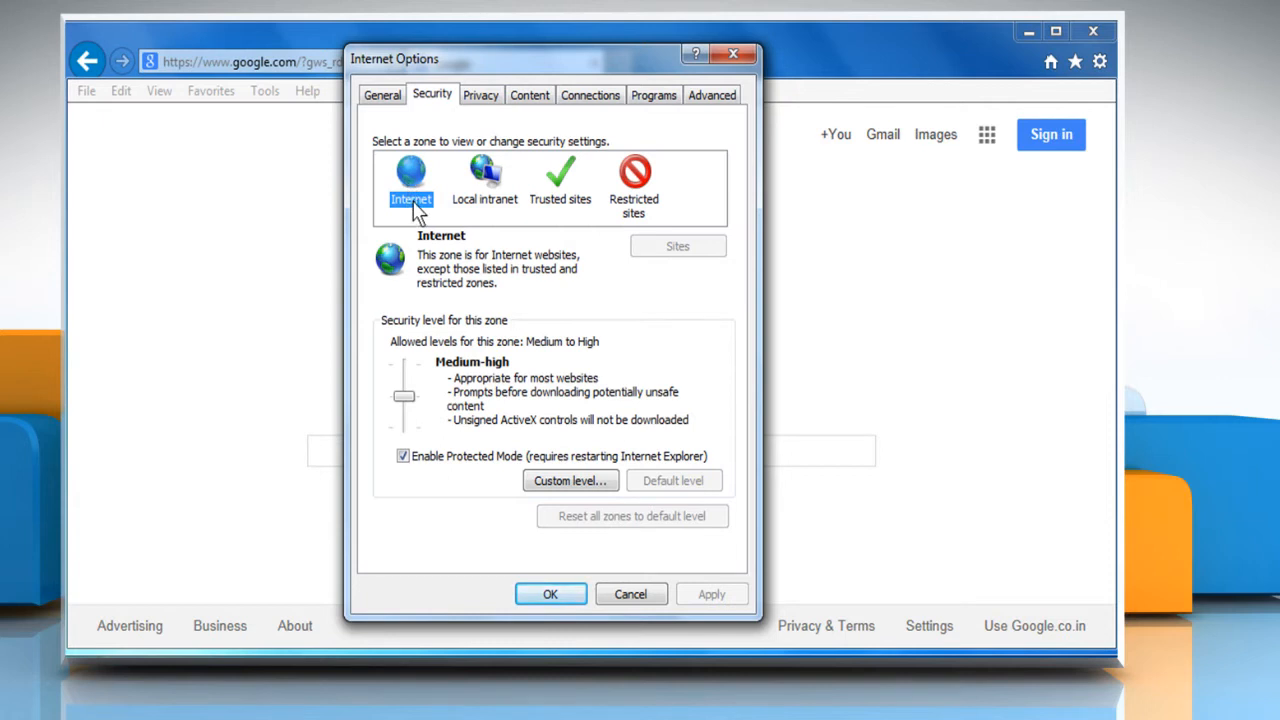
mouse_move(572, 480)
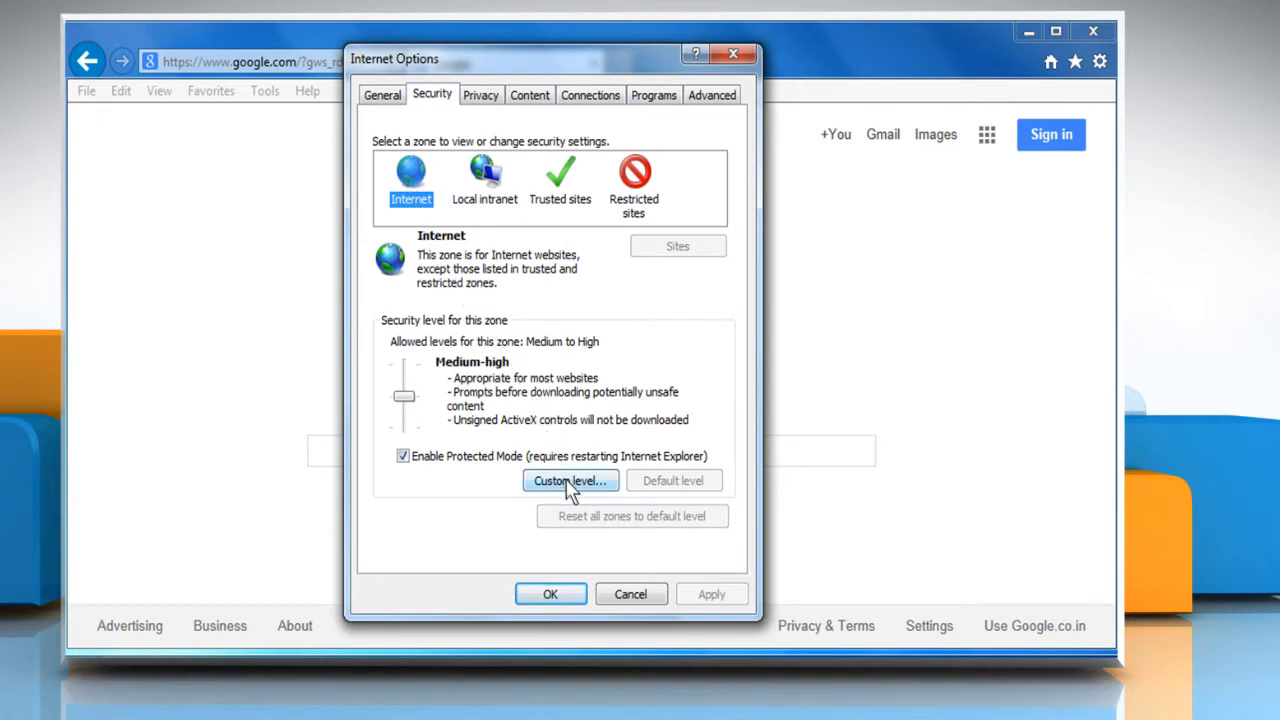
- Give the Internet zone a Custom level with Active scripting and Java applet scripting enabled, confirming the warning
left_click(570, 480)
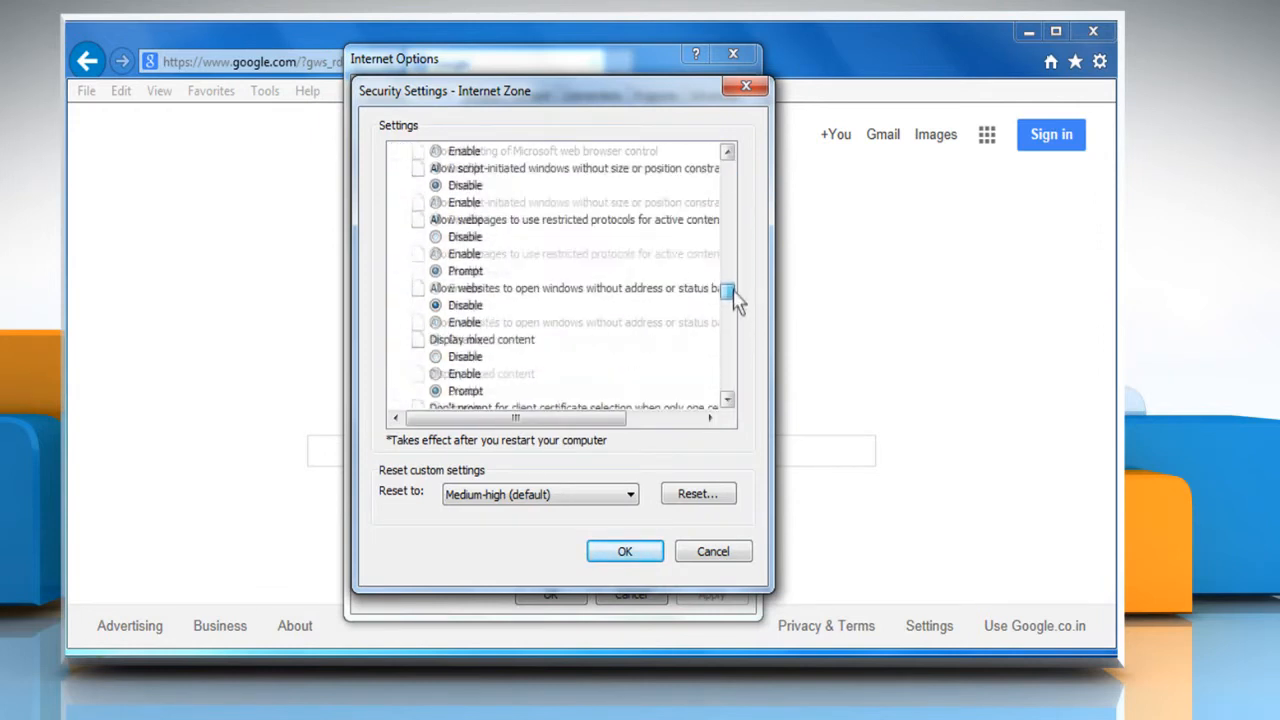
scroll("down", 3)
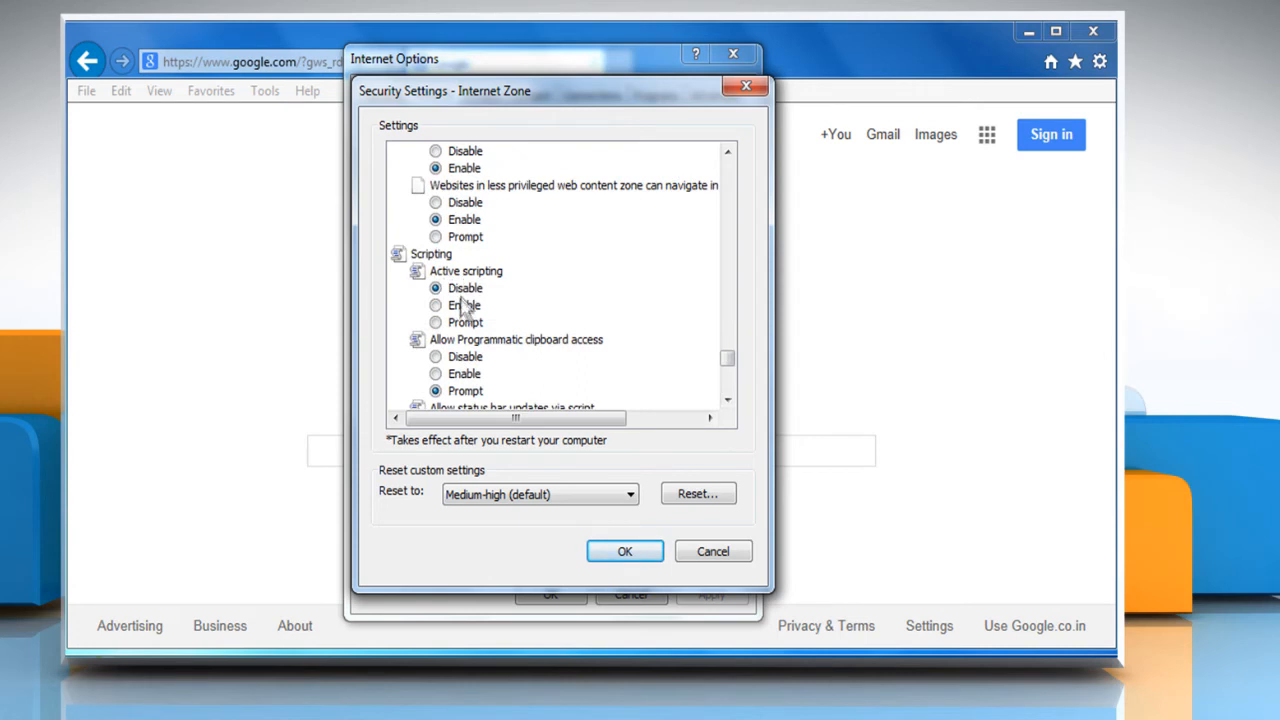
left_click(436, 304)
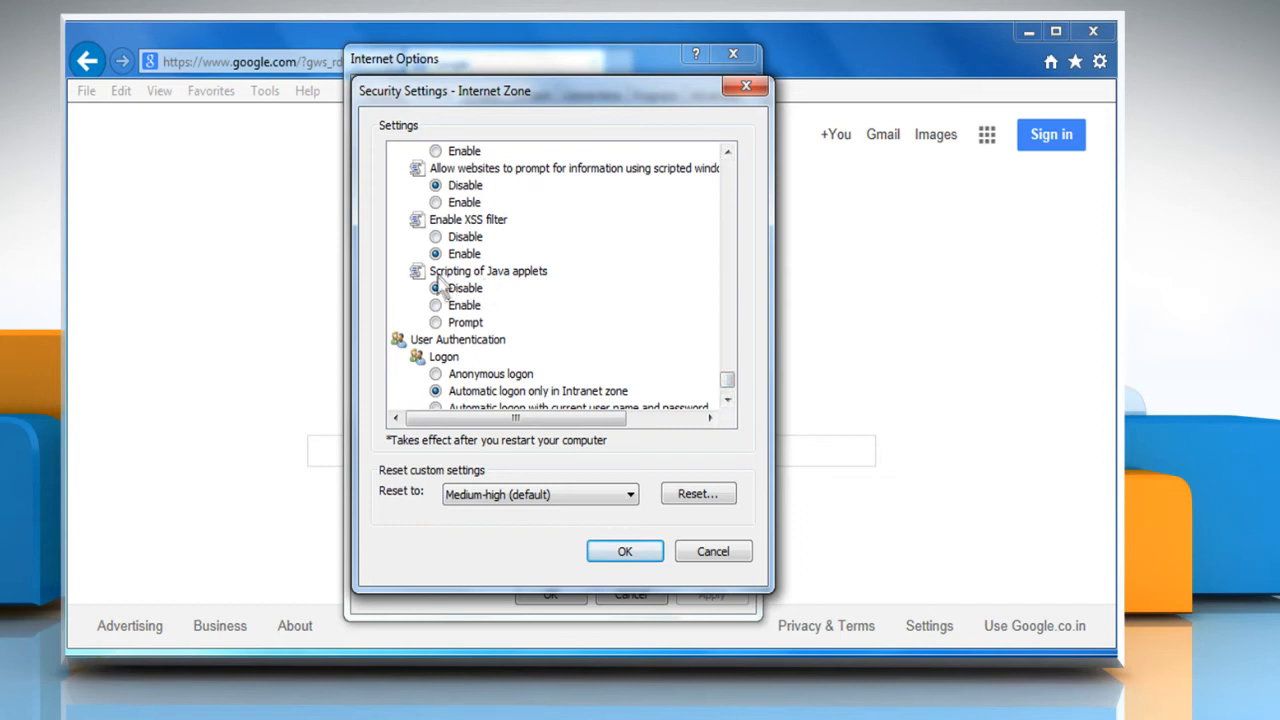
left_click(436, 304)
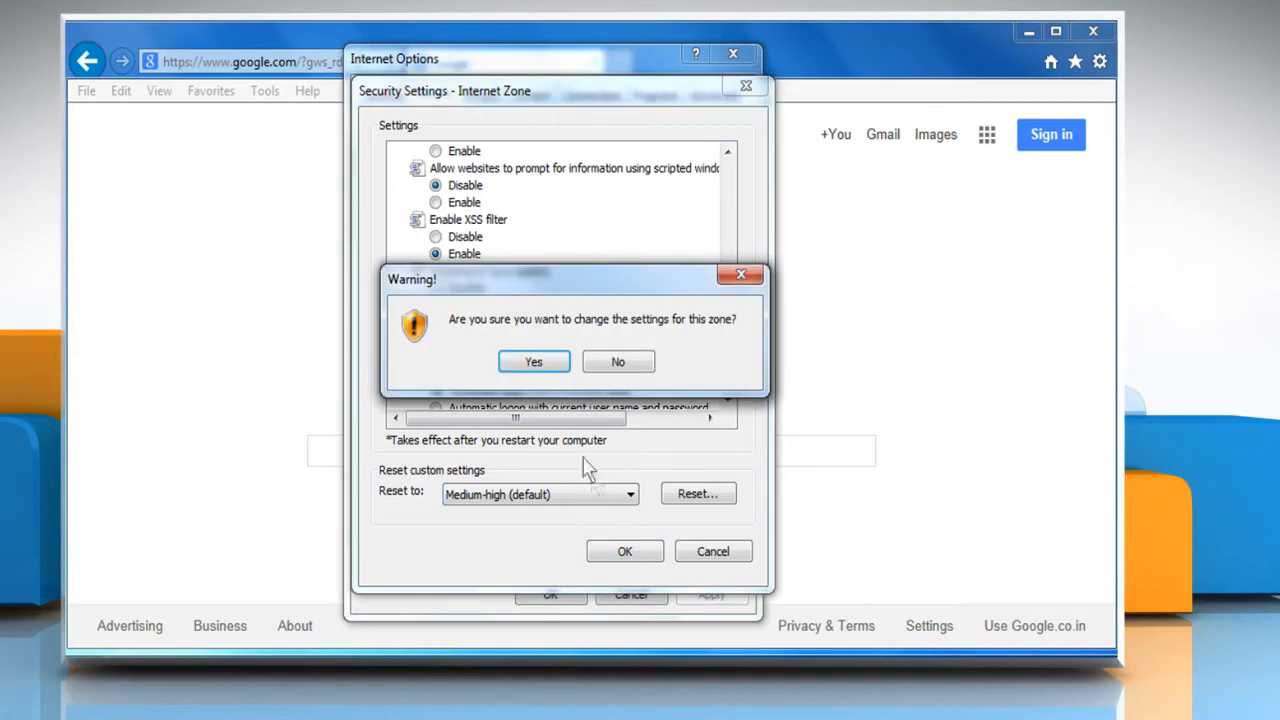
left_click(532, 360)
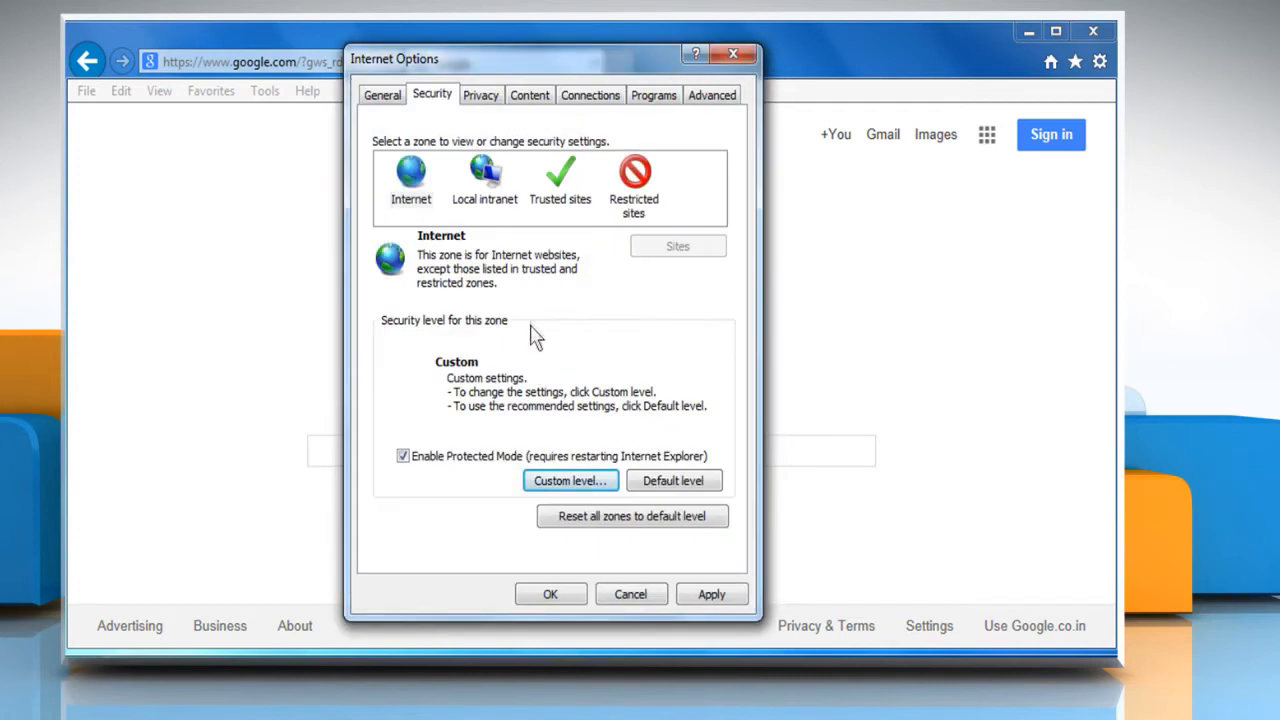
- Override automatic cookie handling to accept first- and third-party cookies, then close Internet Options
left_click(480, 94)
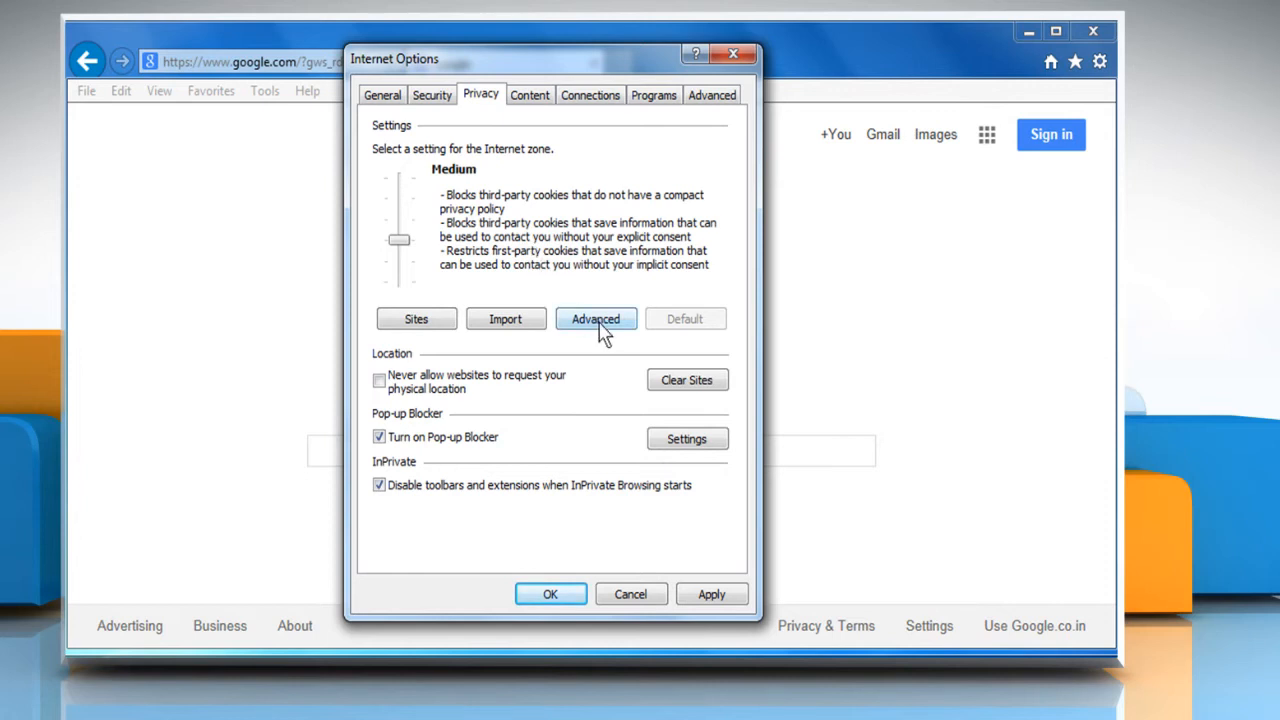
left_click(596, 318)
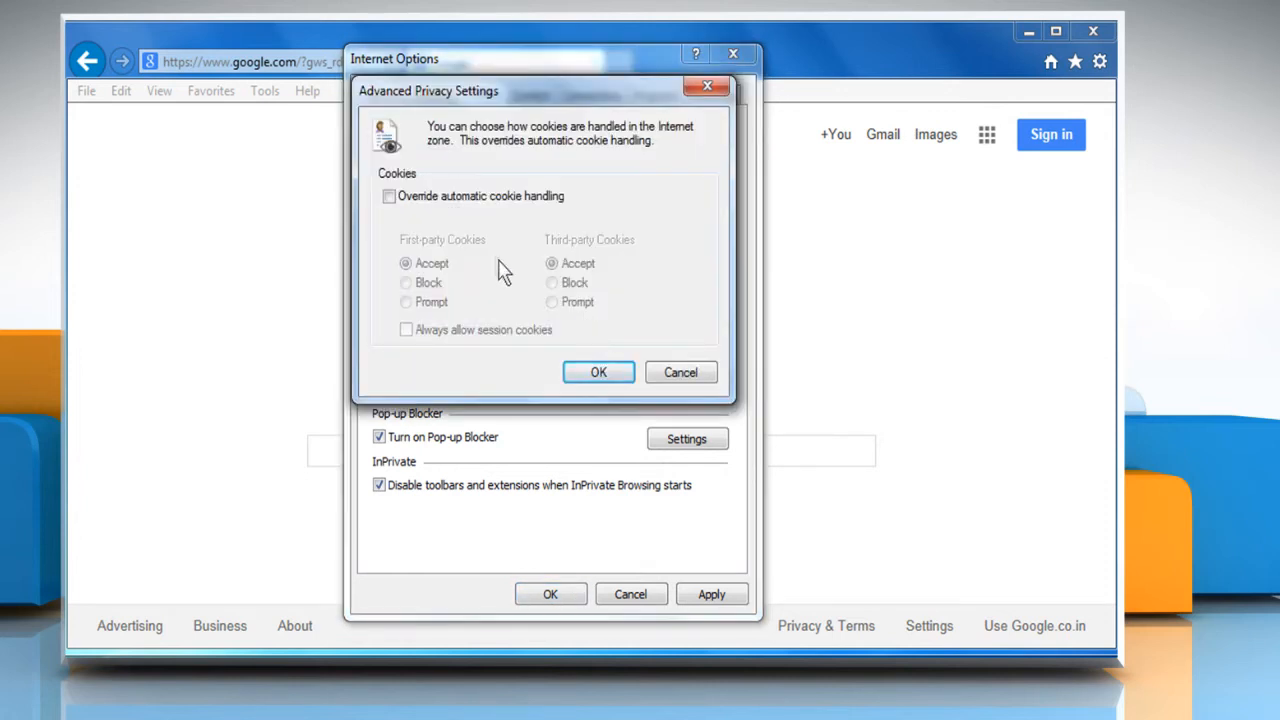
left_click(388, 196)
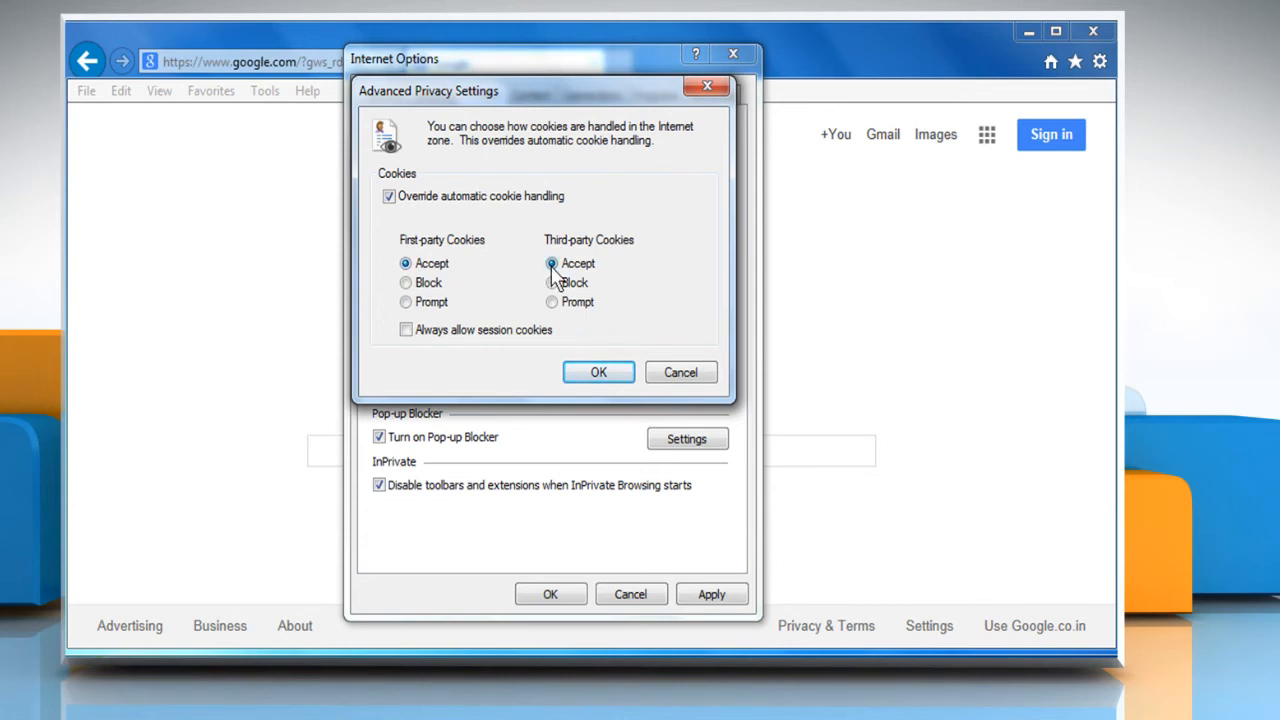
left_click(598, 372)
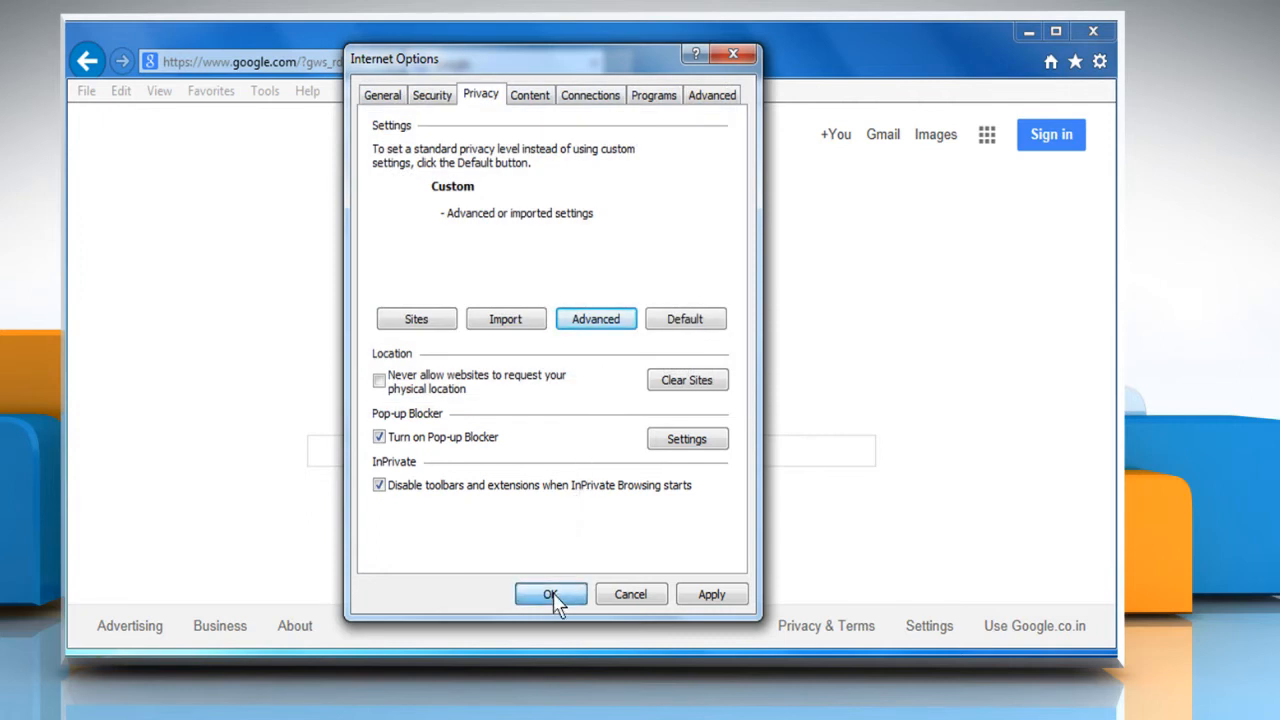
left_click(550, 594)
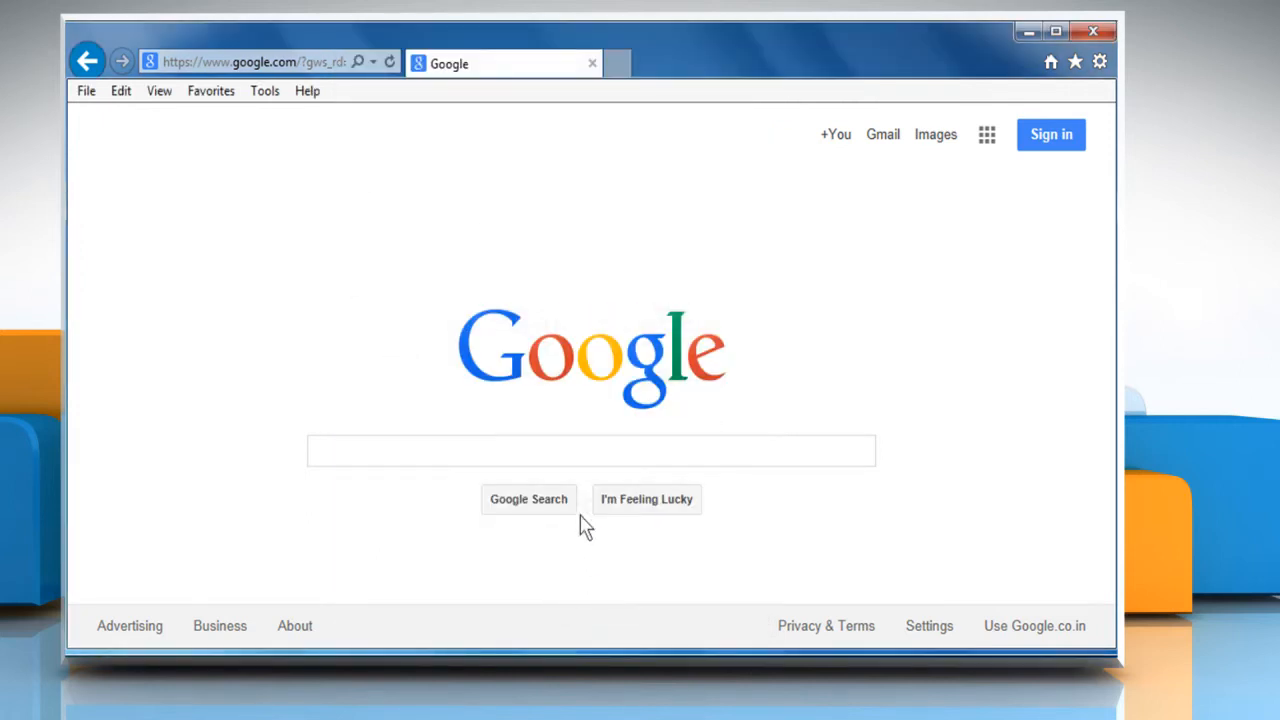
left_click(250, 62)
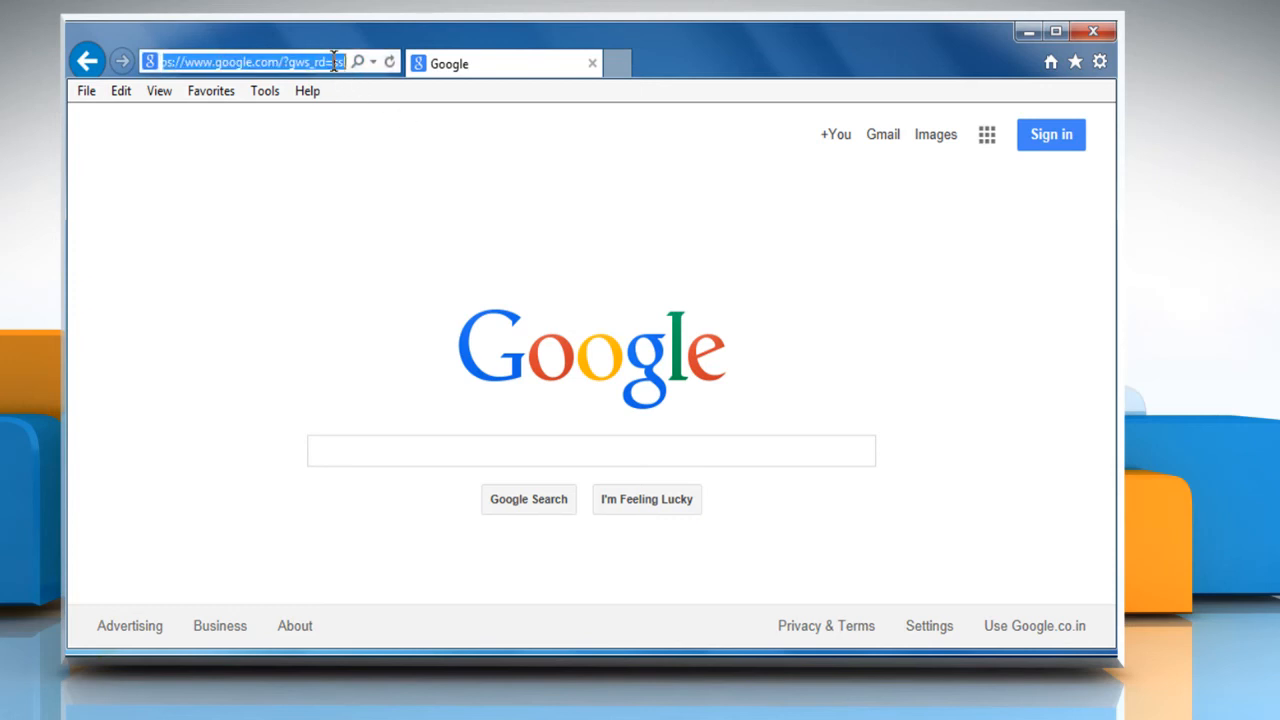
type("http://mail.aol.com/")
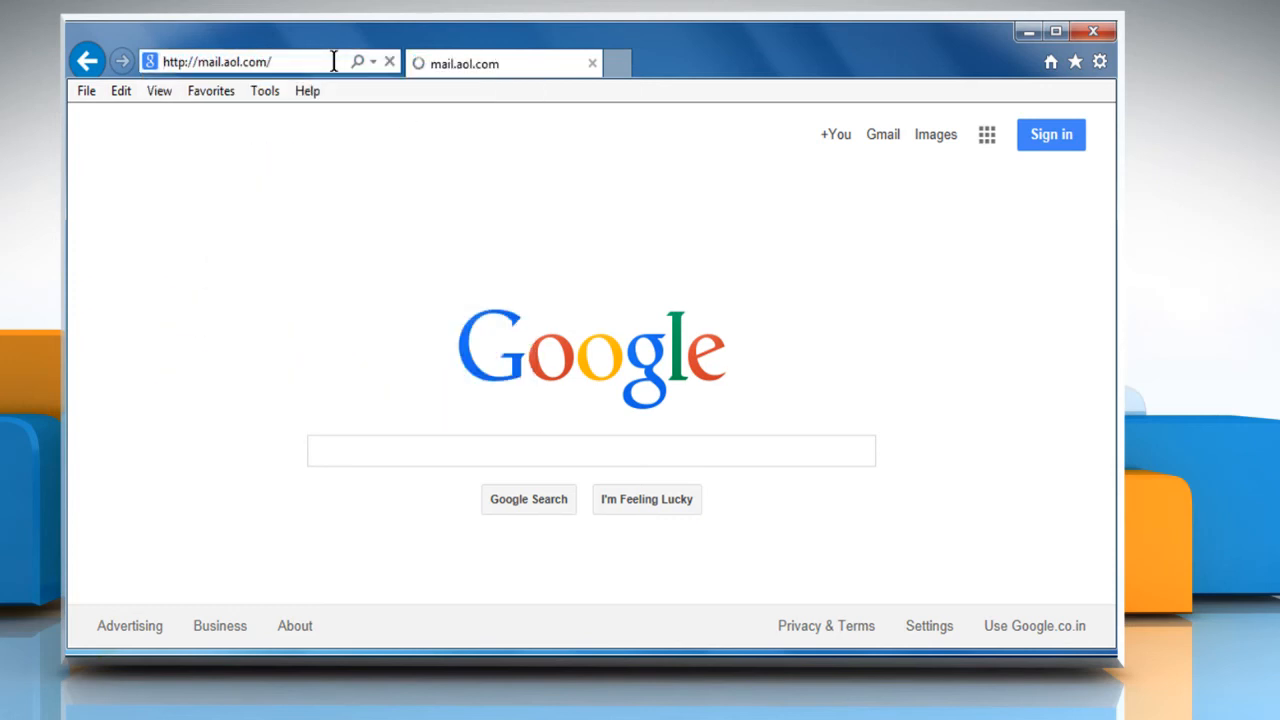
key("Return")
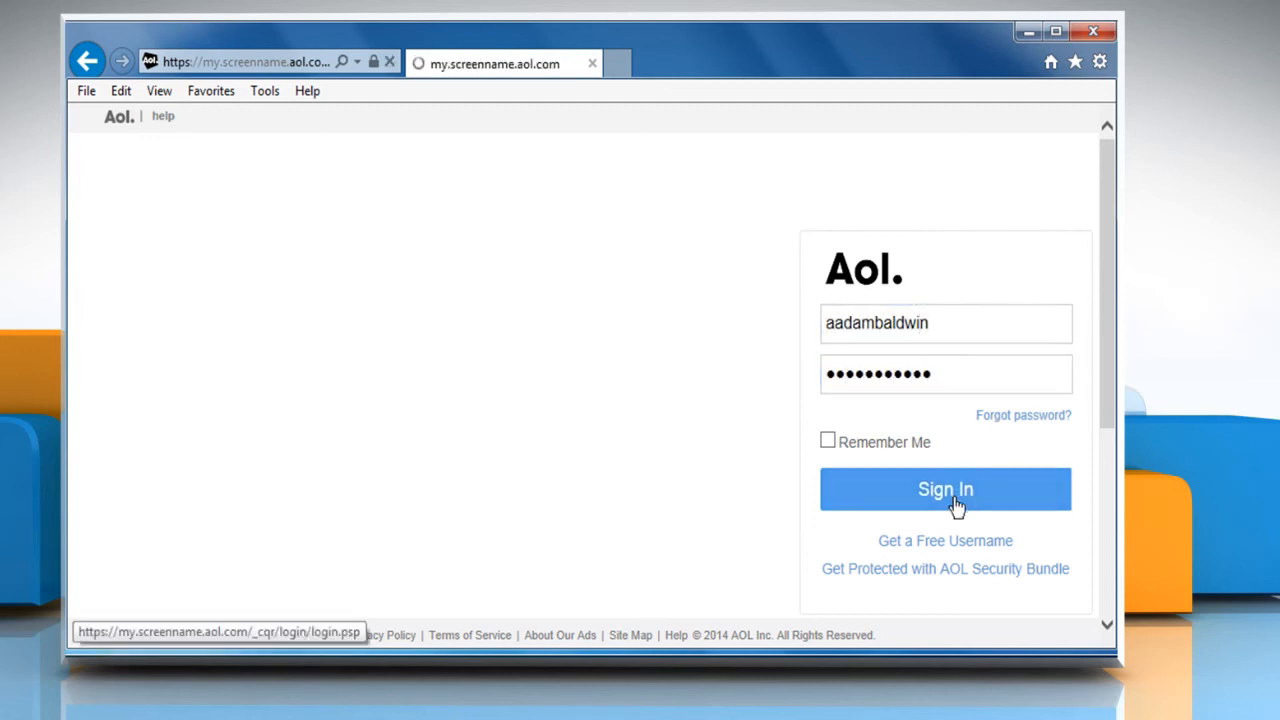
left_click(944, 488)
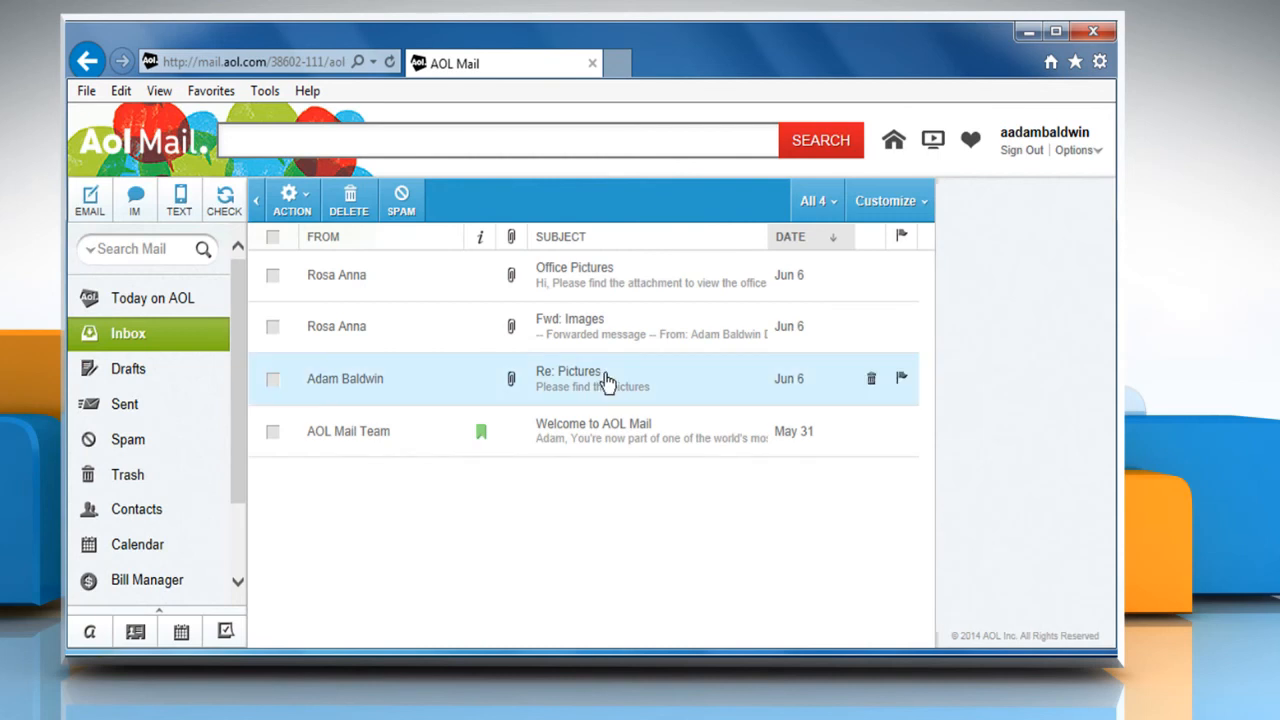
left_click(568, 378)
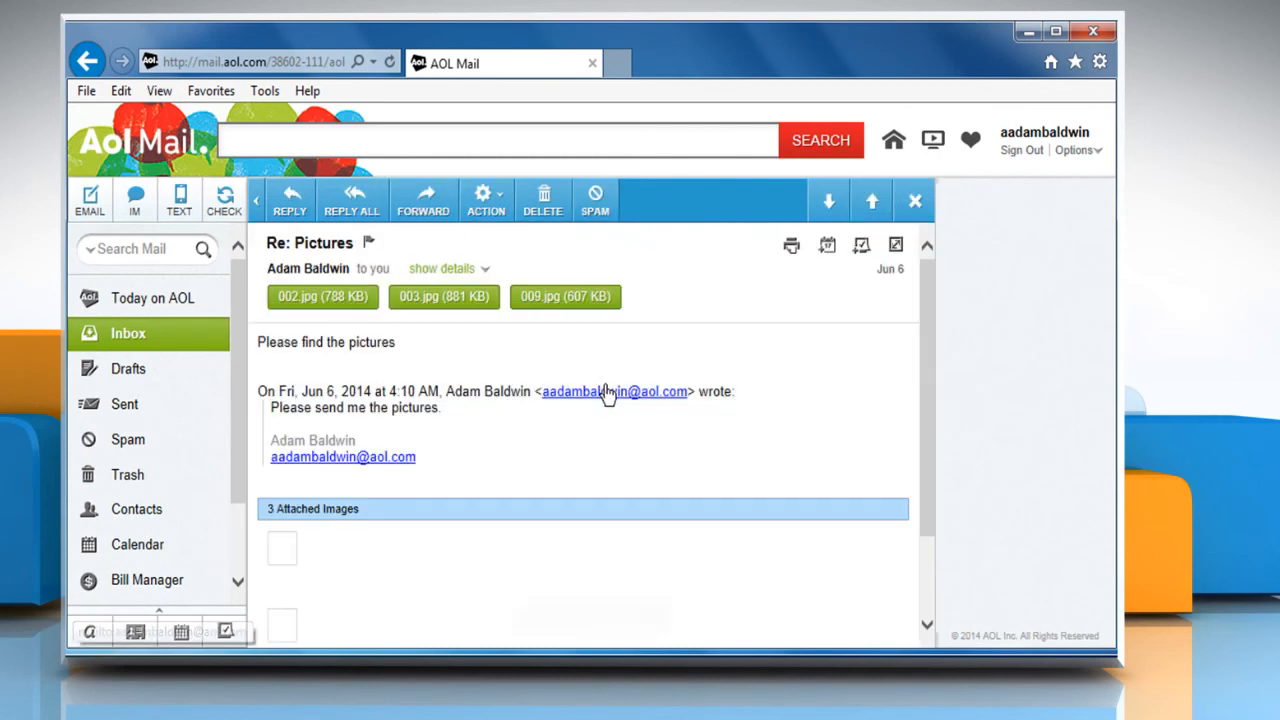